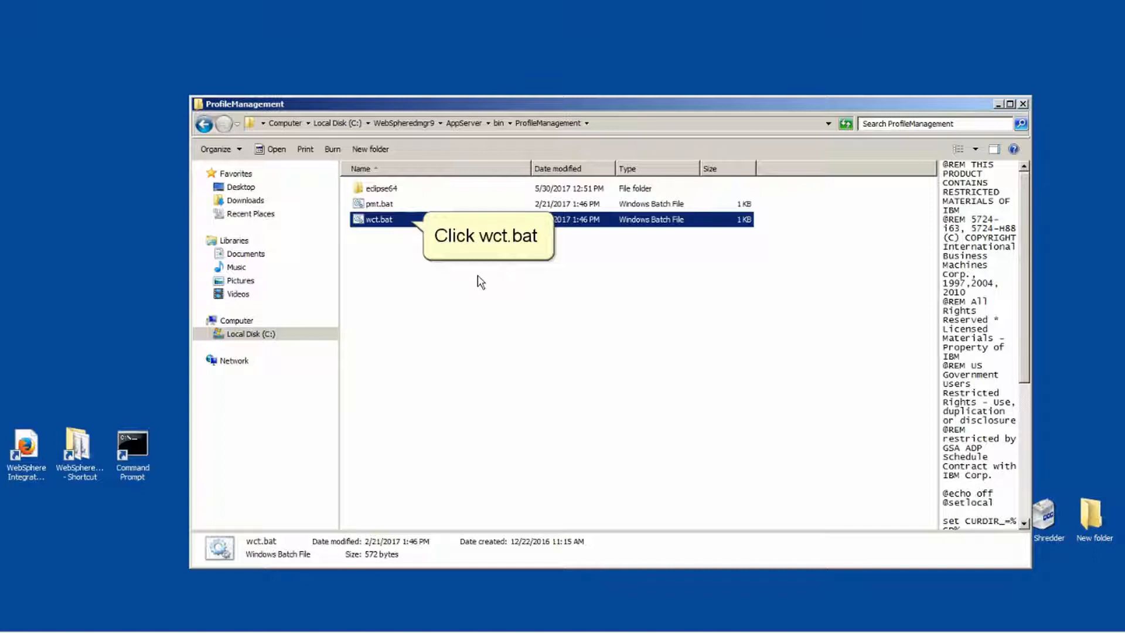
# Step: Launch the Profile Management Tool from wct.bat and choose an Application server environment
pyautogui.doubleClick(380, 218)
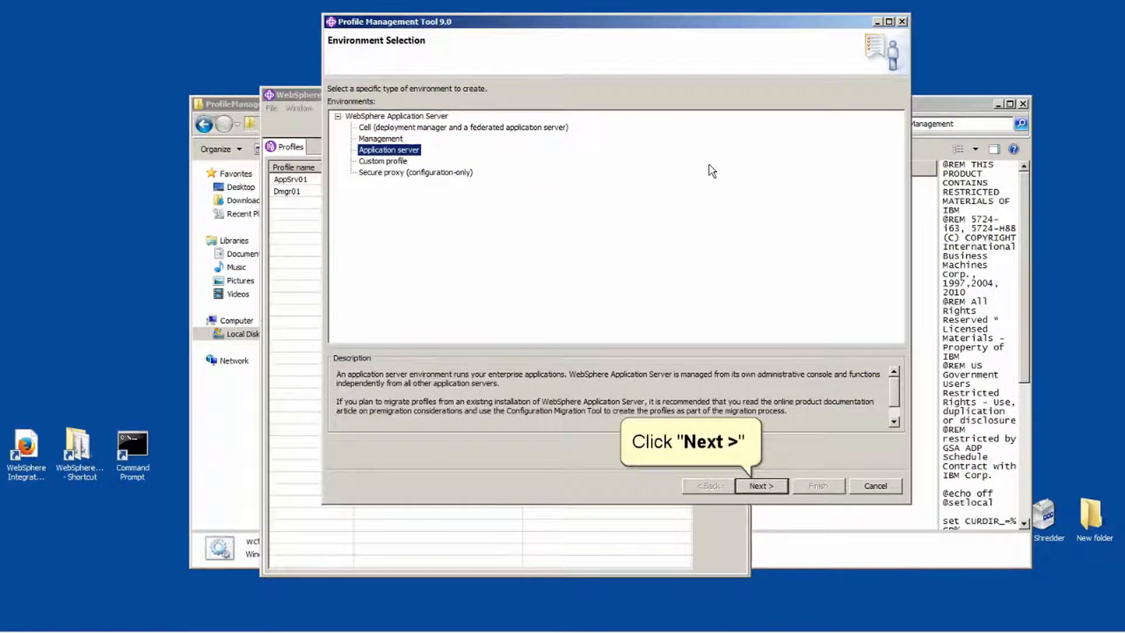
# Step: Accept Application server and Typical profile creation to reach Administrative Security
pyautogui.click(761, 486)
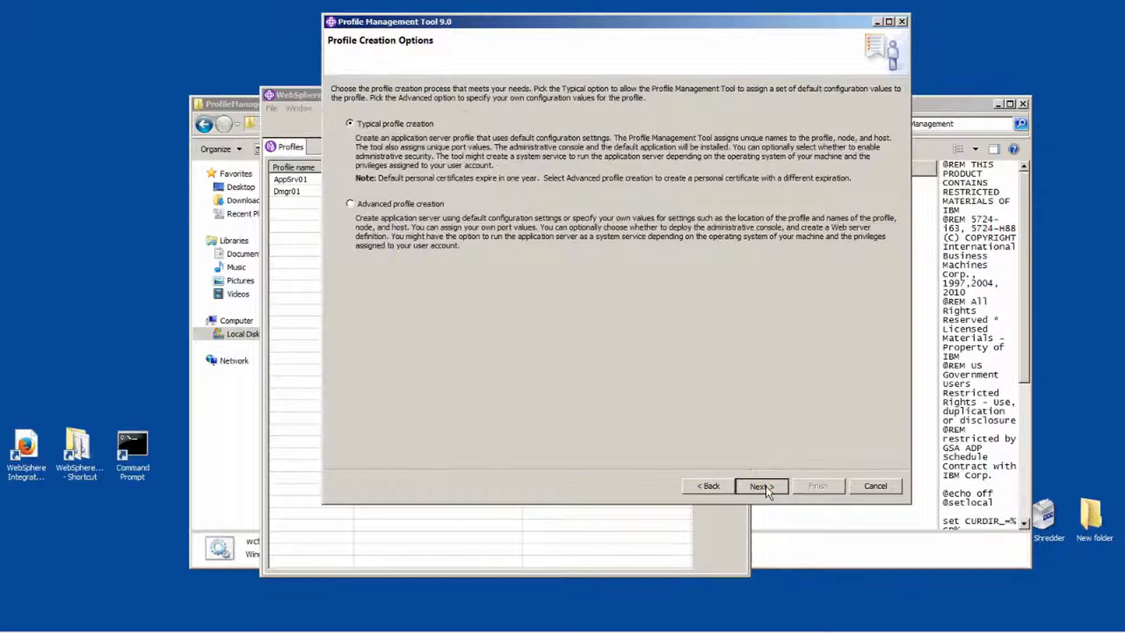
pyautogui.click(761, 486)
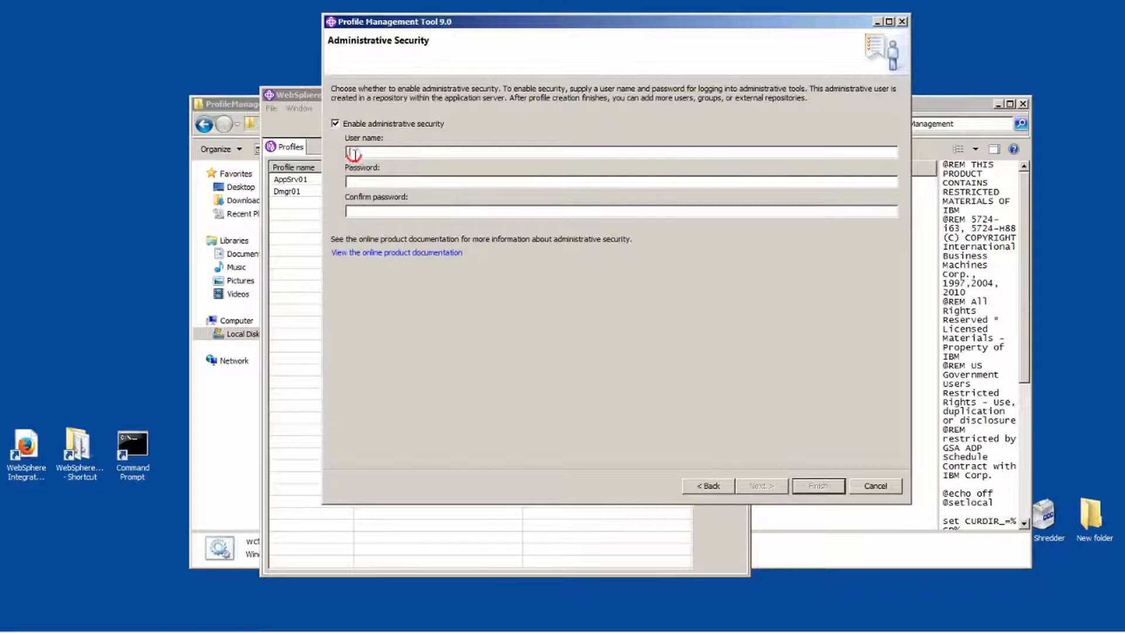
# Step: Enter administrative user 'wpsadmin' with a confirmed password and review the summary
pyautogui.write('wpsadmin')
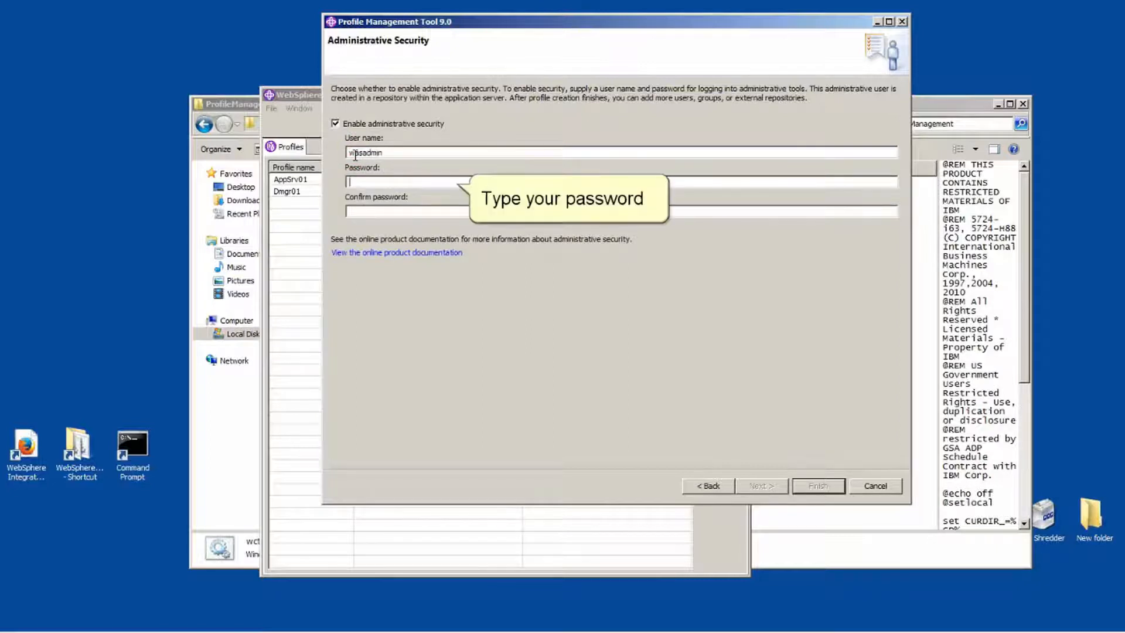
pyautogui.click(374, 181)
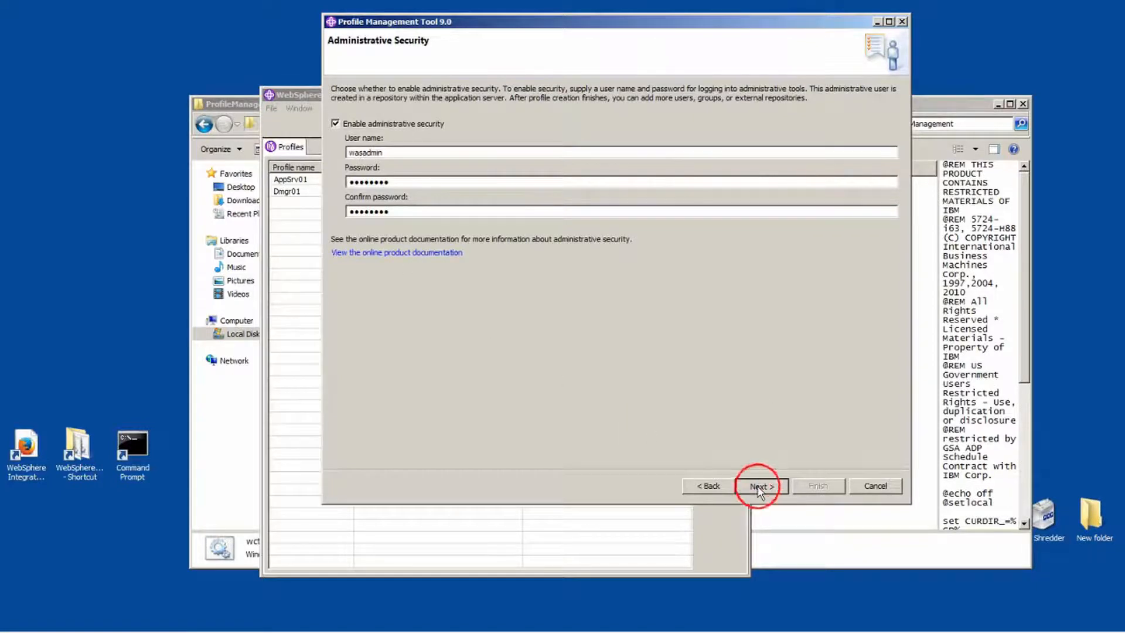
pyautogui.click(761, 486)
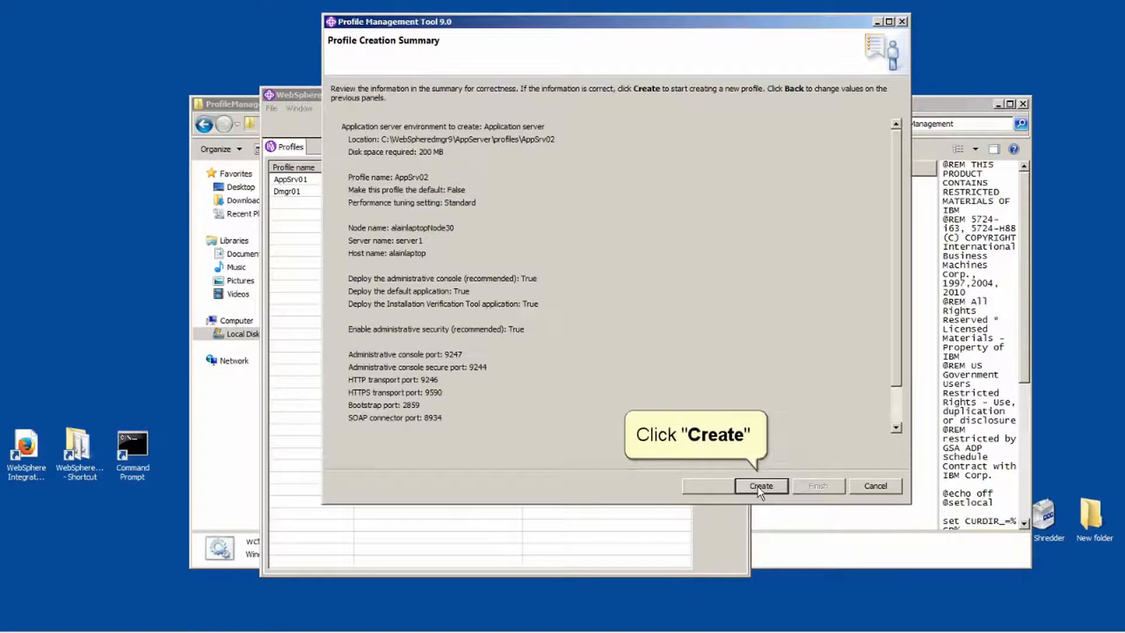
# Step: Create the AppSrv02 profile and finish, opening its First steps console
pyautogui.click(761, 485)
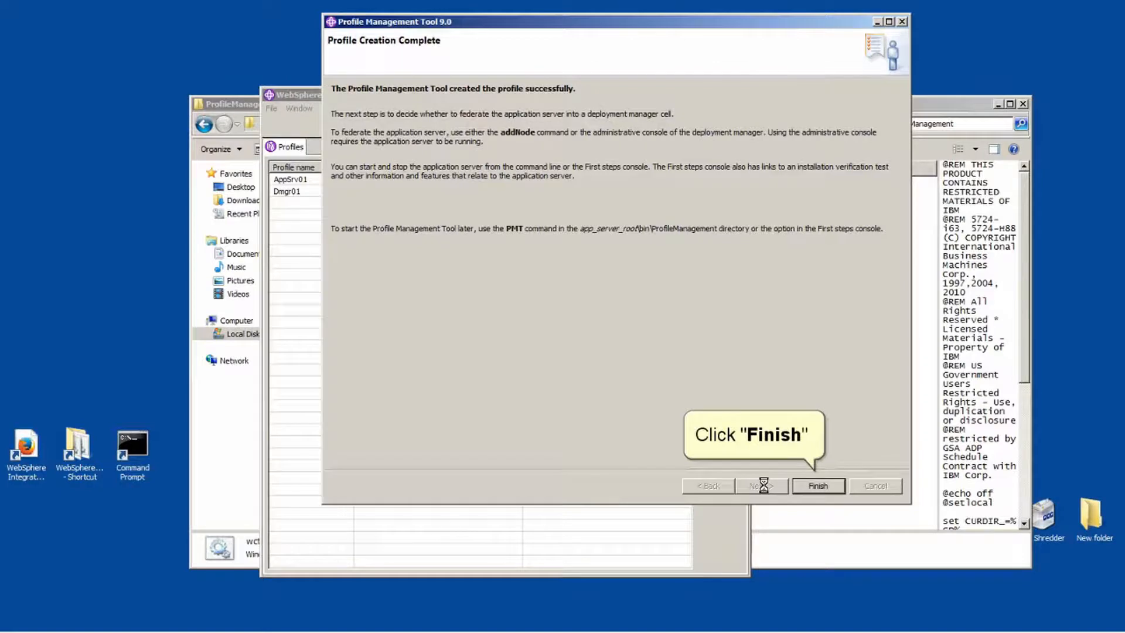
pyautogui.click(817, 486)
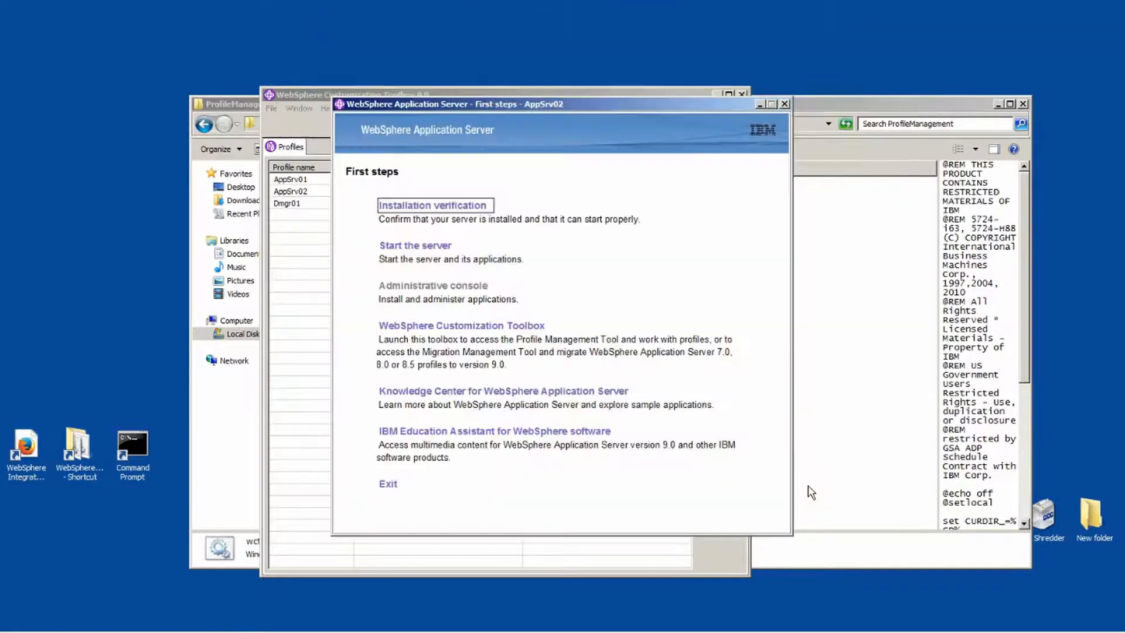